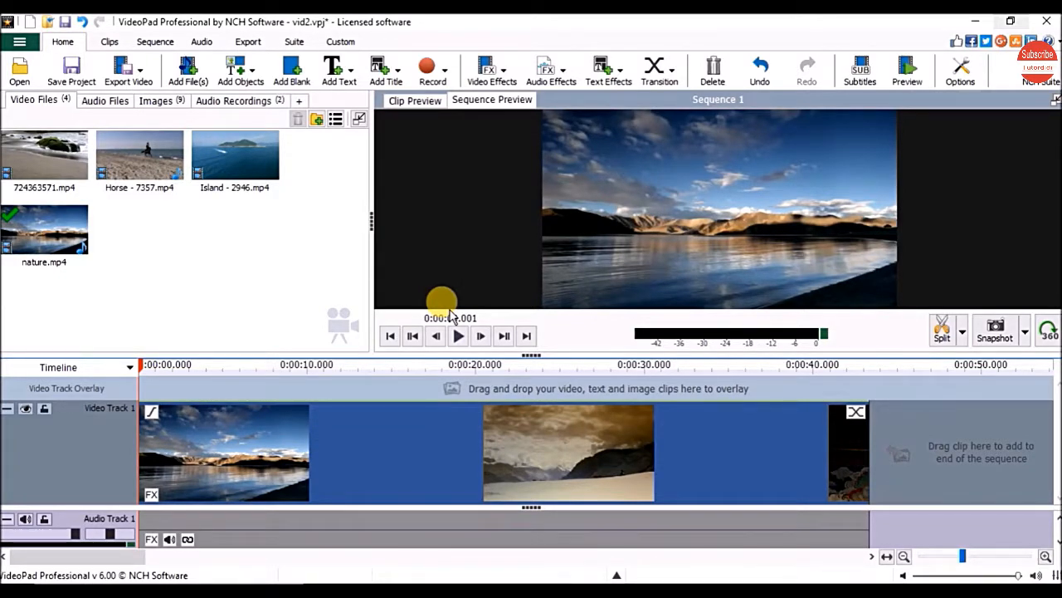
Show the project's imported images, including the logo picture, in the media bin
click(458, 336)
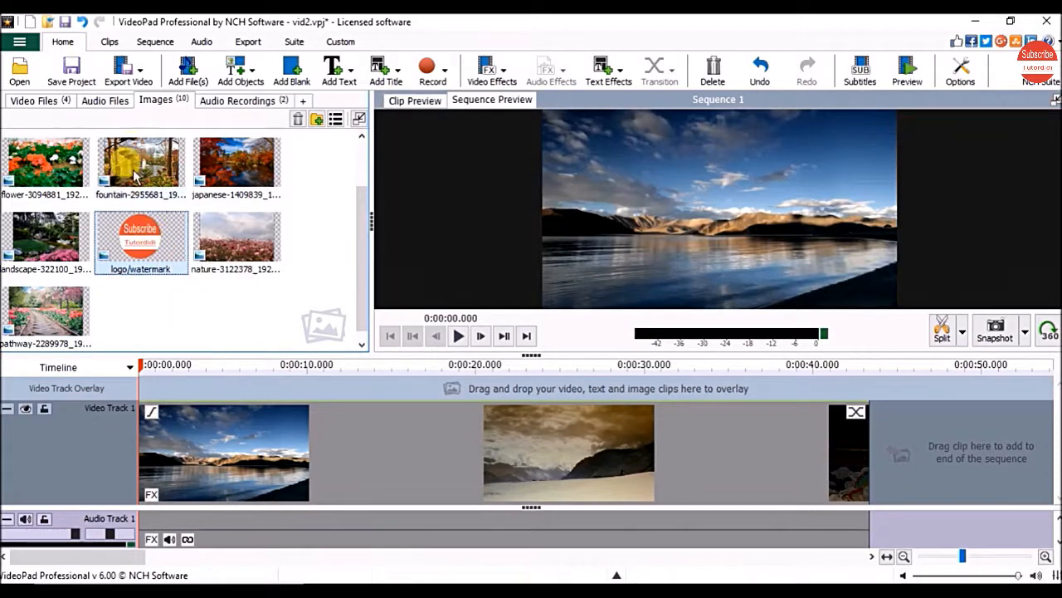
mouse_move(136, 305)
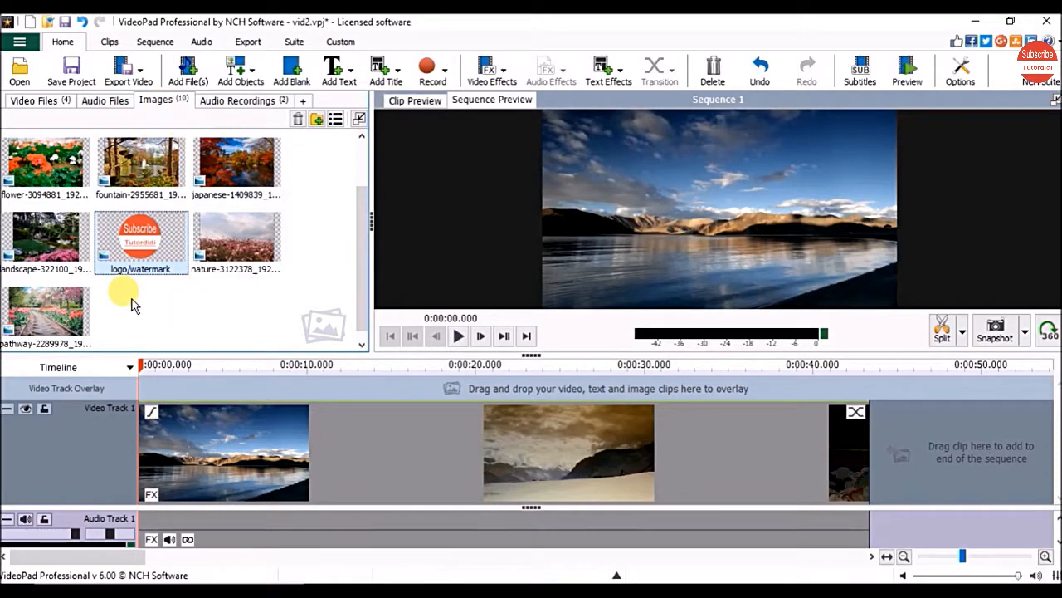
Place the logo image on Video Track 2 at 0:00 and select the clip
drag(140, 241, 208, 390)
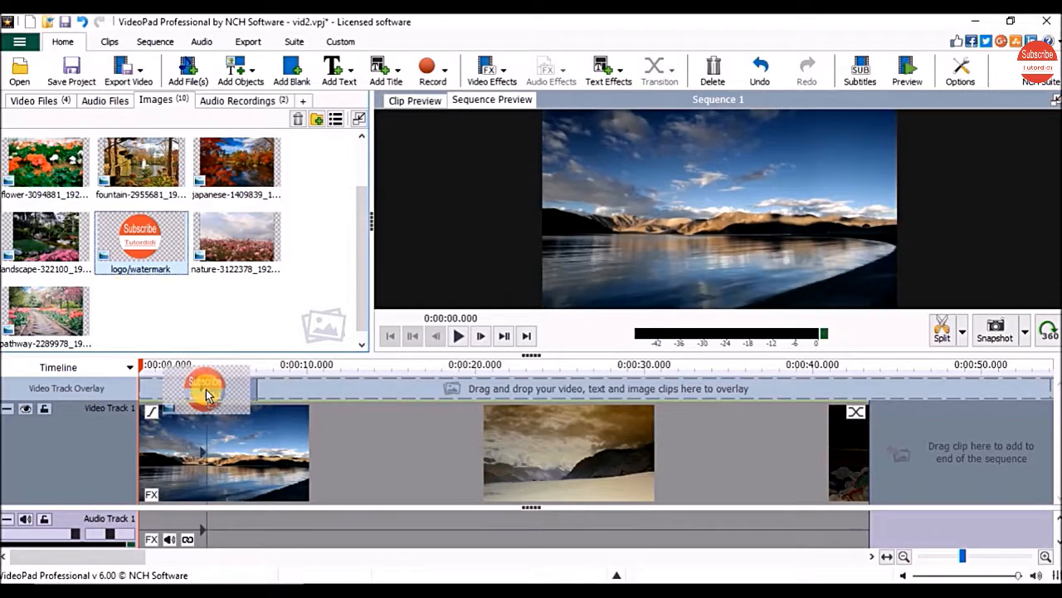
drag(207, 394, 166, 382)
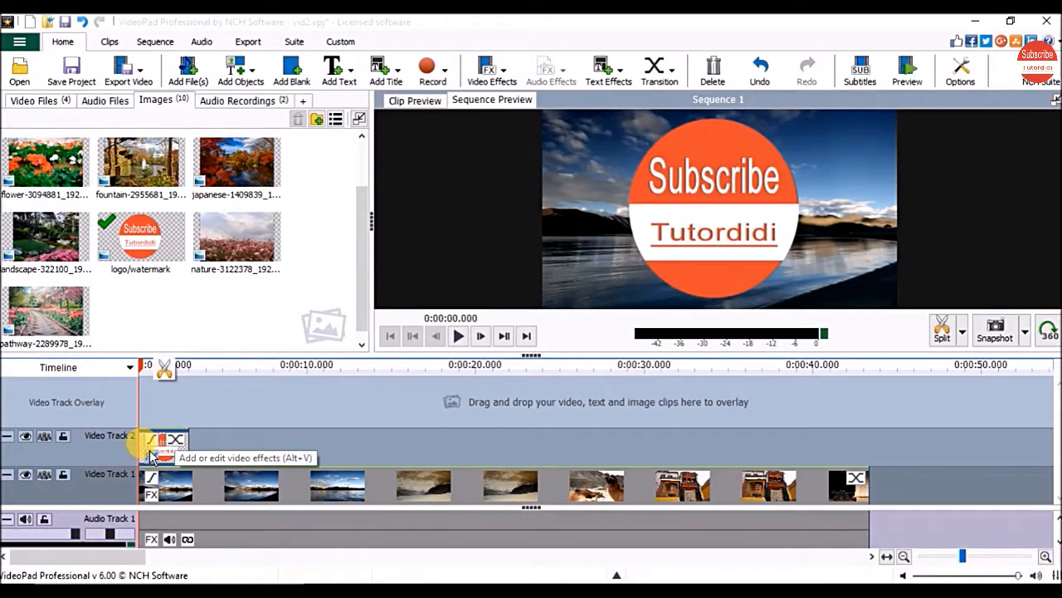
click(458, 336)
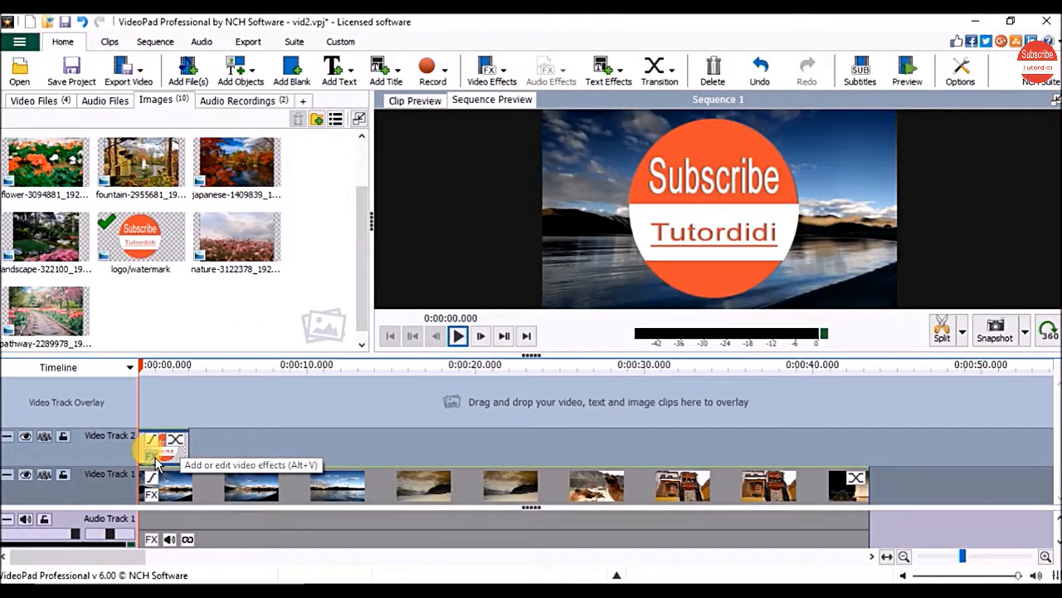
mouse_move(491, 68)
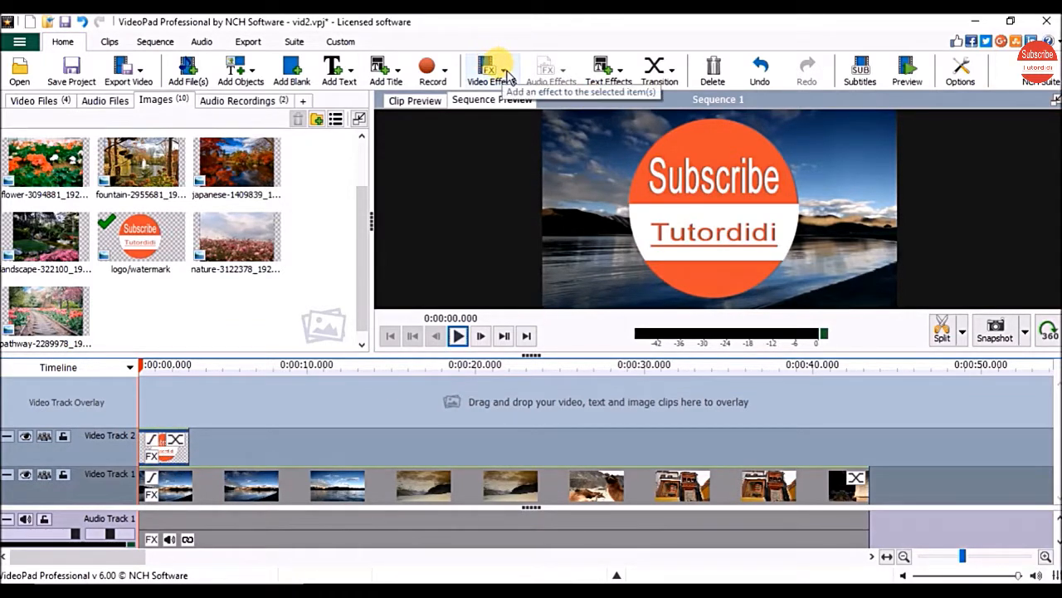
Add a Scale effect to the logo clip, shrinking both ratios to 0.17
click(491, 71)
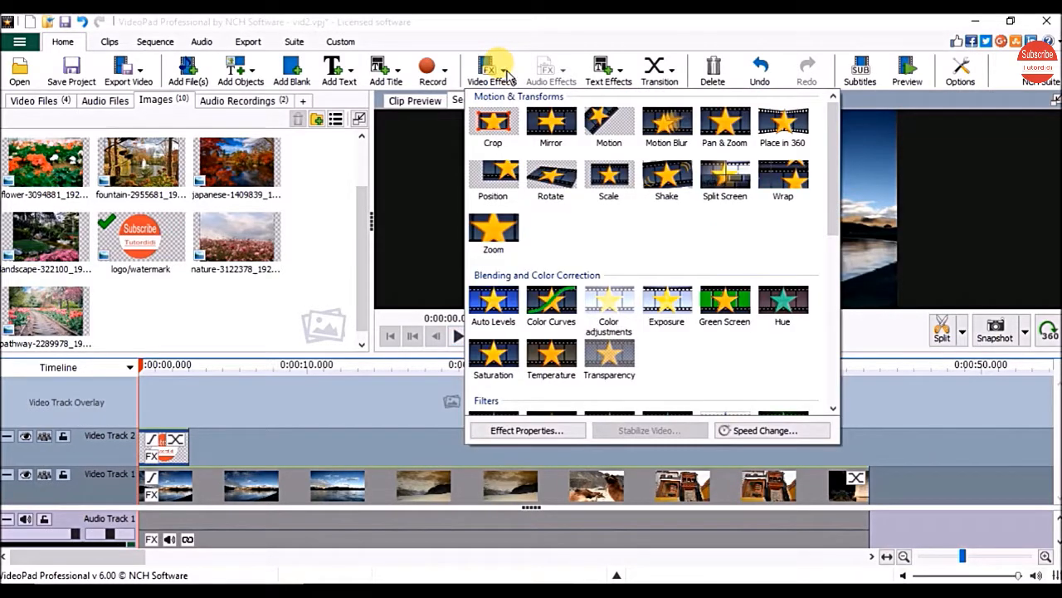
mouse_move(608, 177)
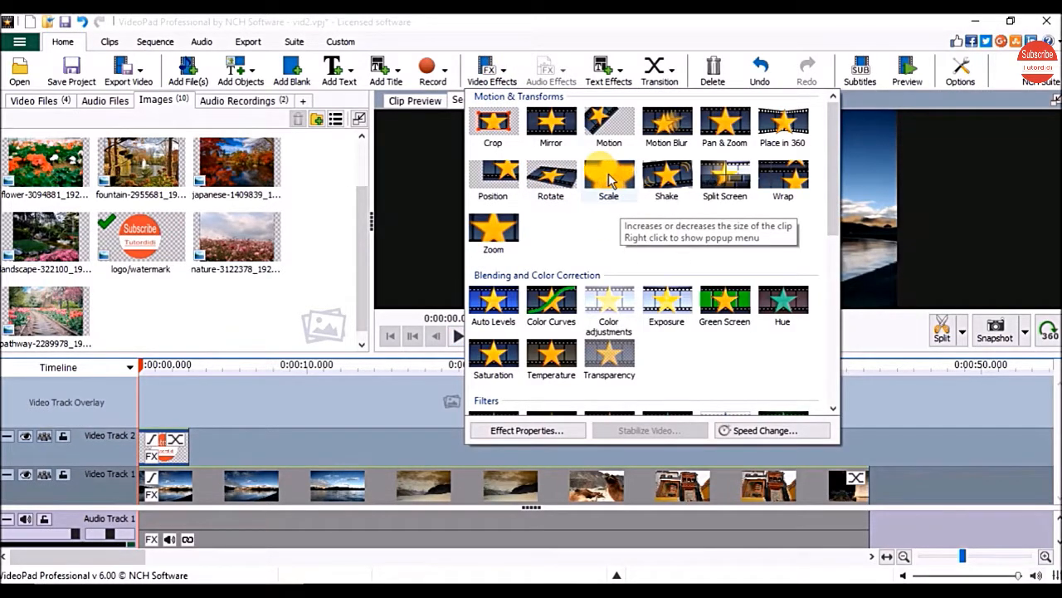
click(608, 177)
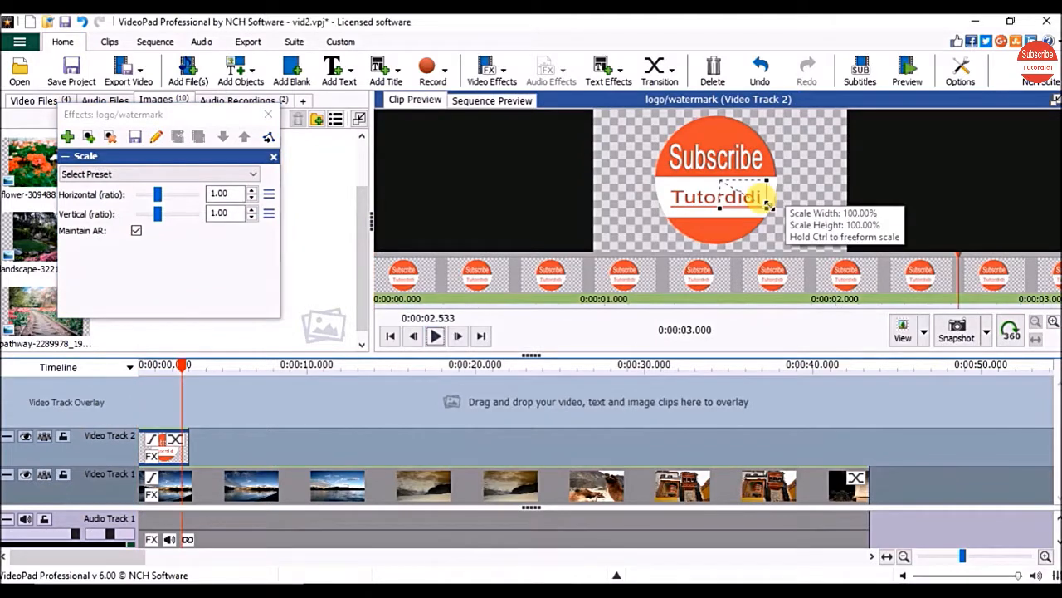
drag(768, 193, 722, 200)
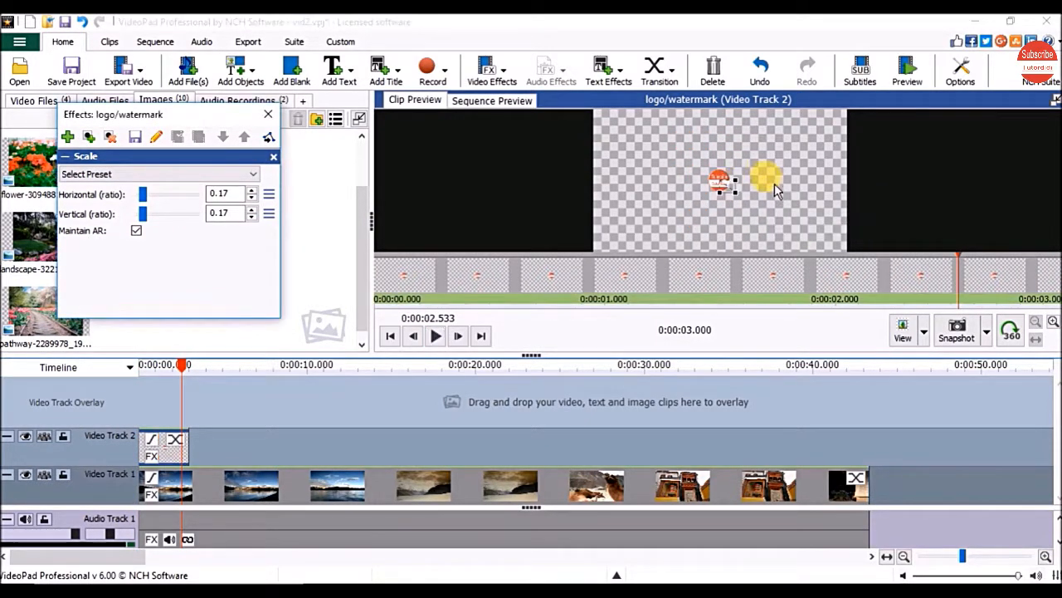
drag(768, 178, 618, 186)
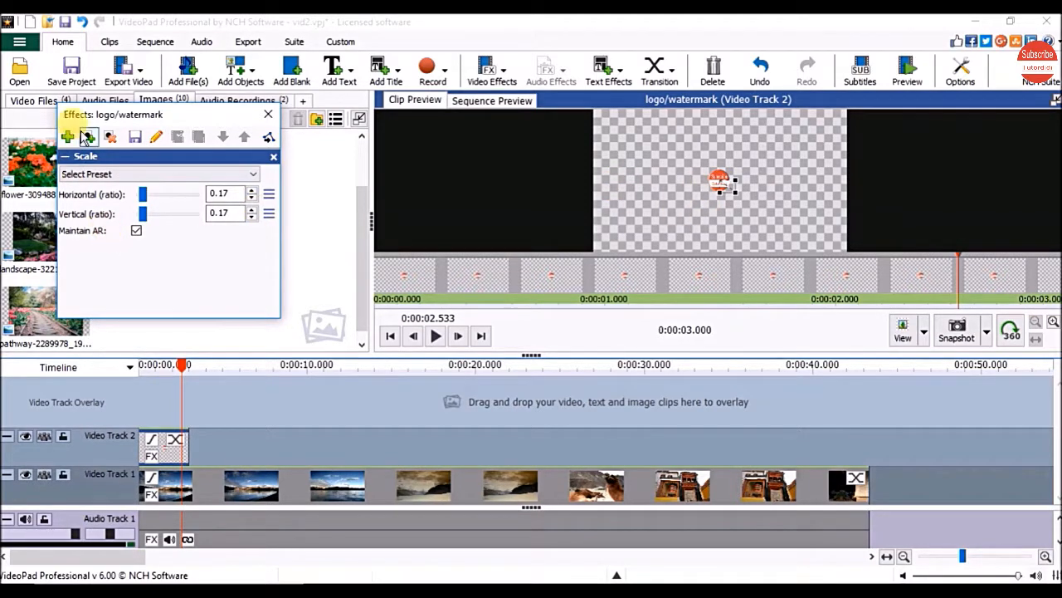
mouse_move(68, 137)
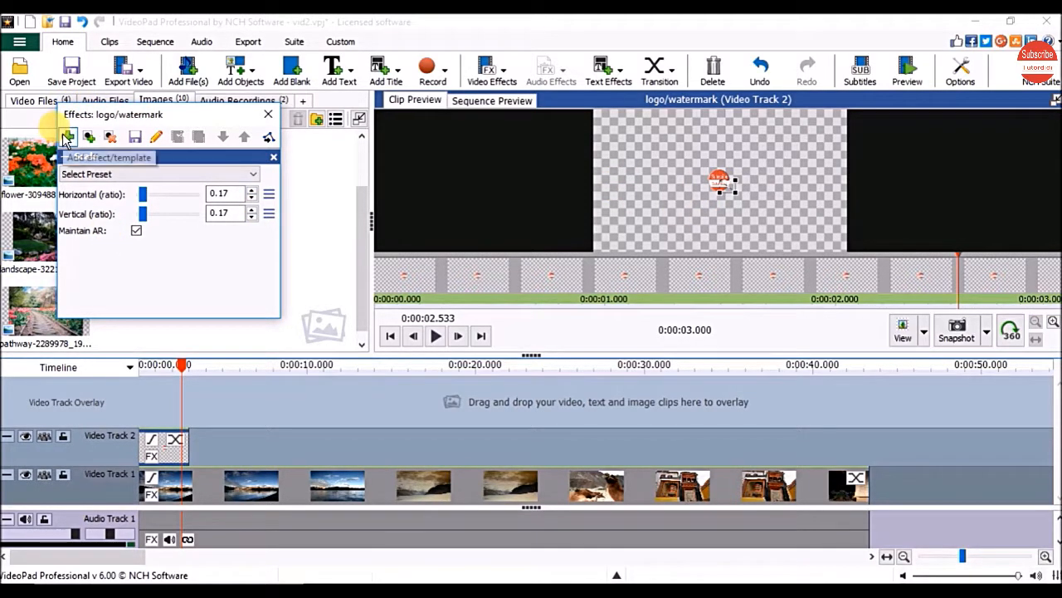
Position the logo in the top-right corner (about 42.7, -40.3) and close the Effects window
click(68, 137)
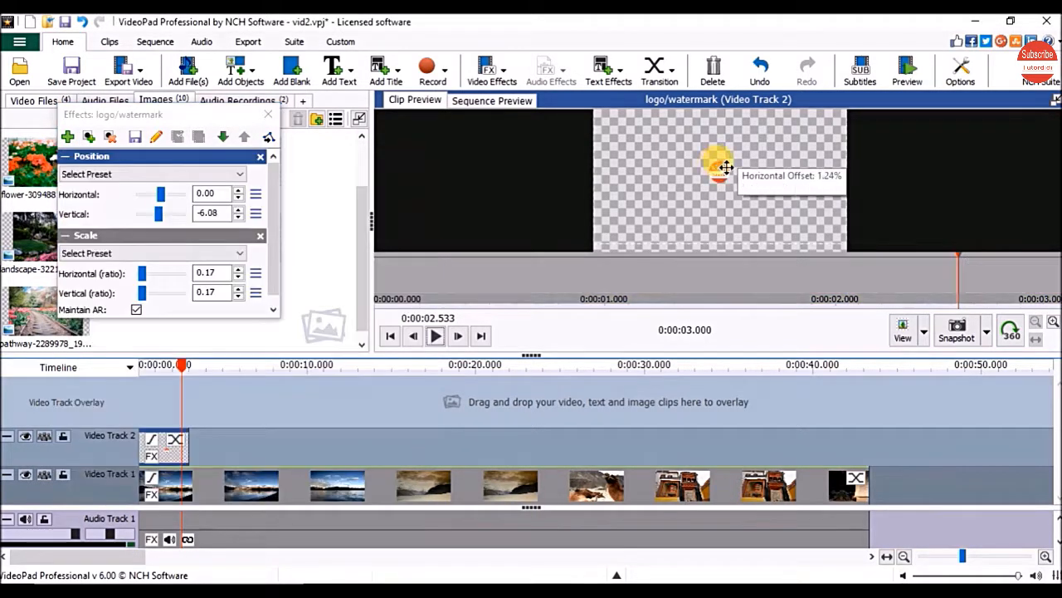
drag(718, 162, 818, 121)
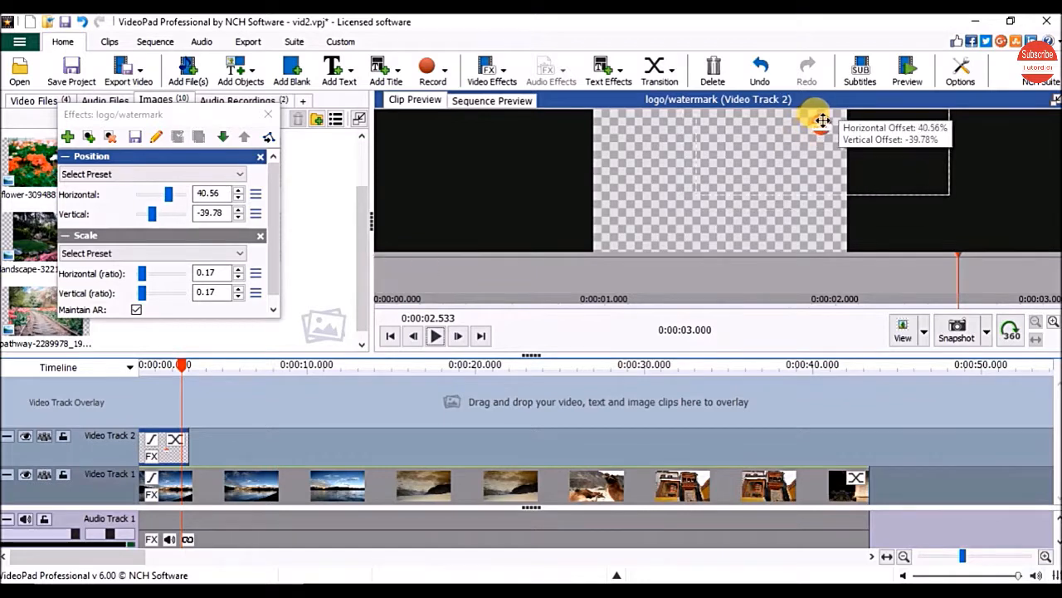
drag(822, 120, 826, 117)
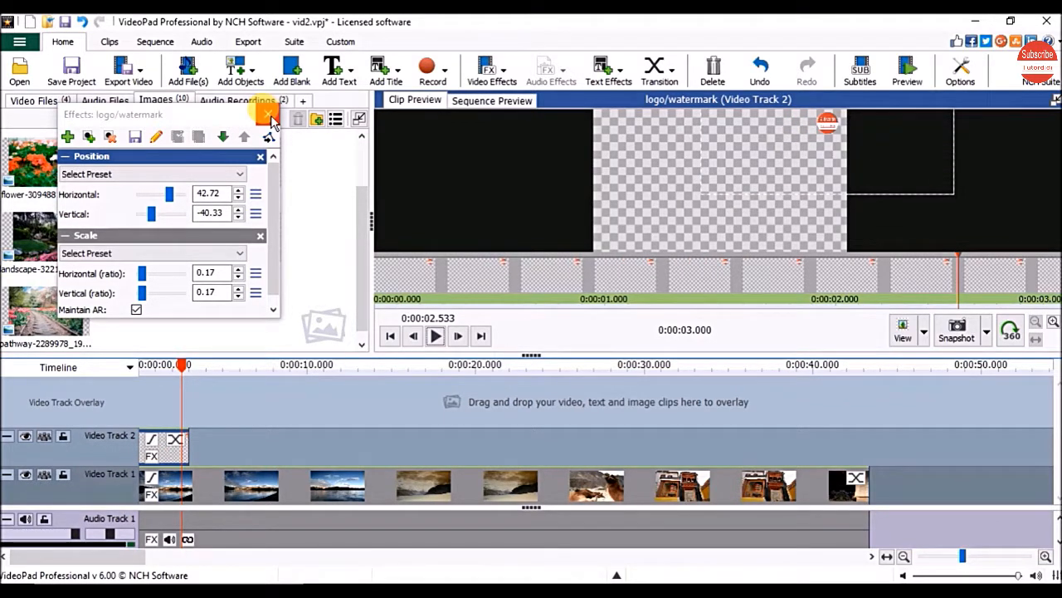
click(458, 336)
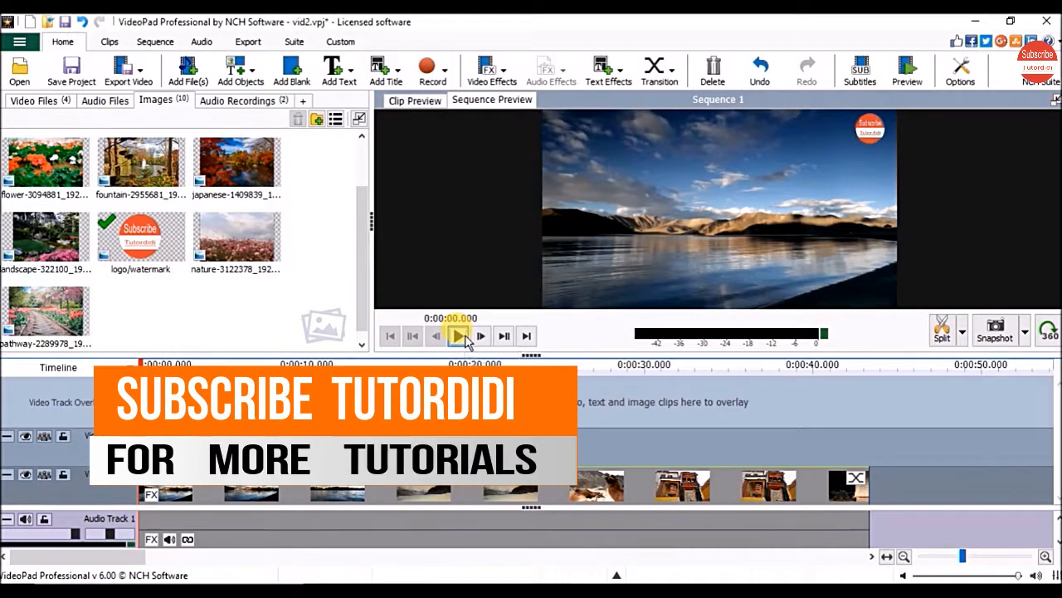
Play the sequence to preview the top-right logo watermark
click(458, 335)
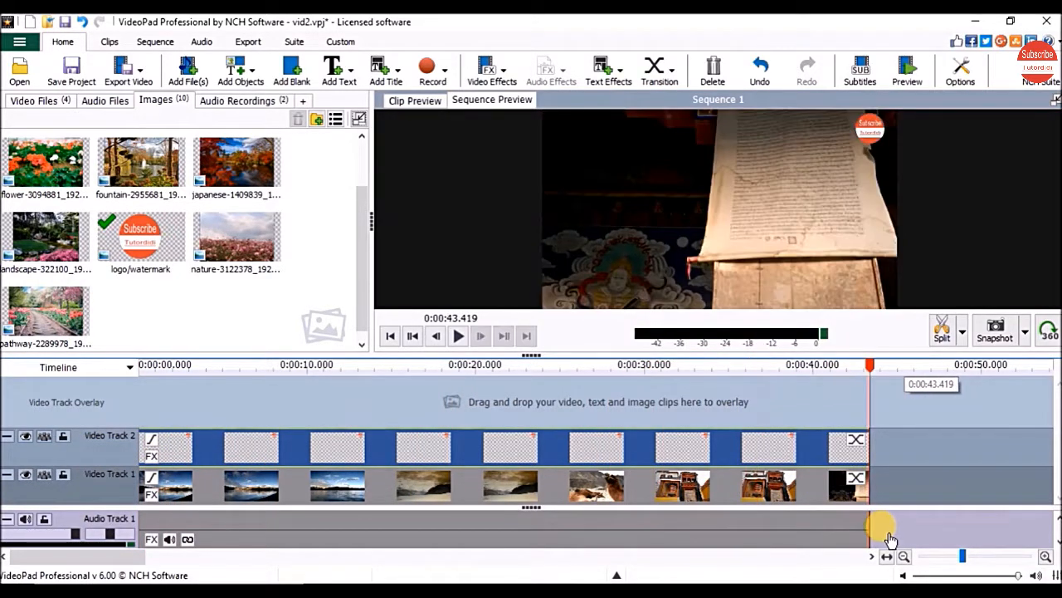
click(389, 336)
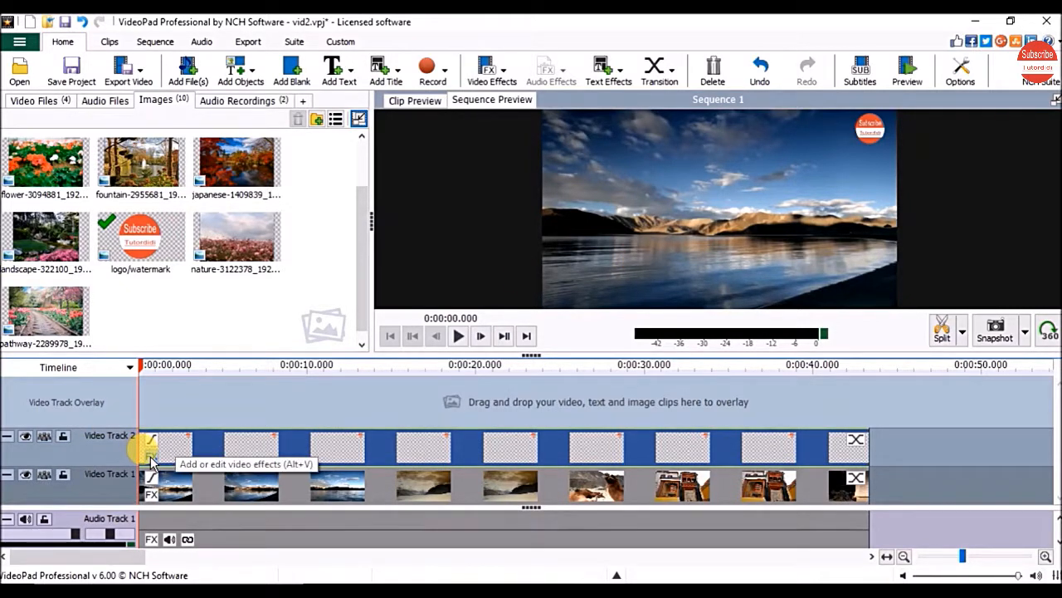
click(152, 441)
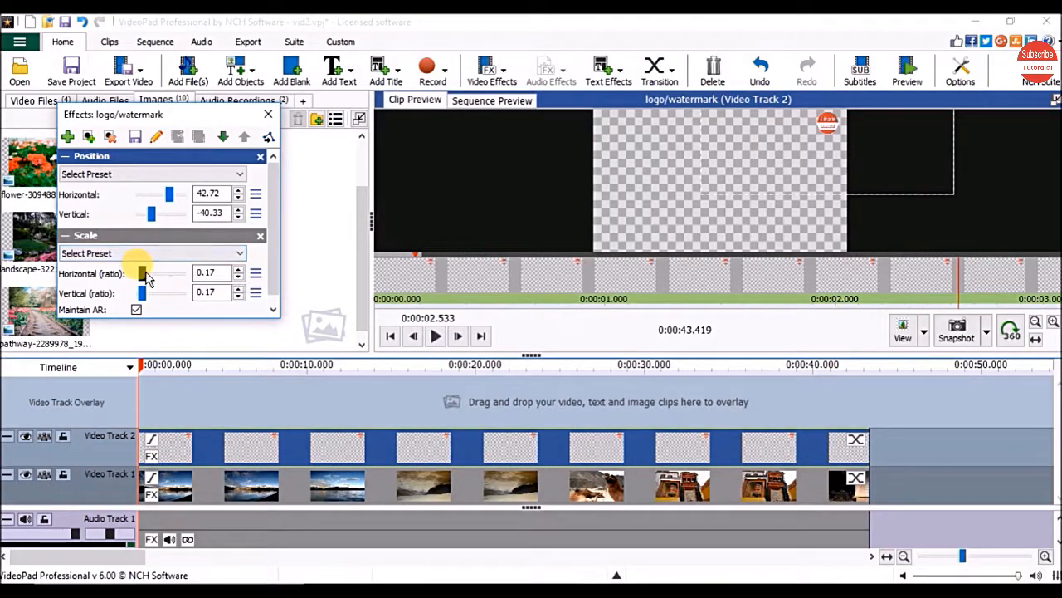
drag(150, 272, 141, 272)
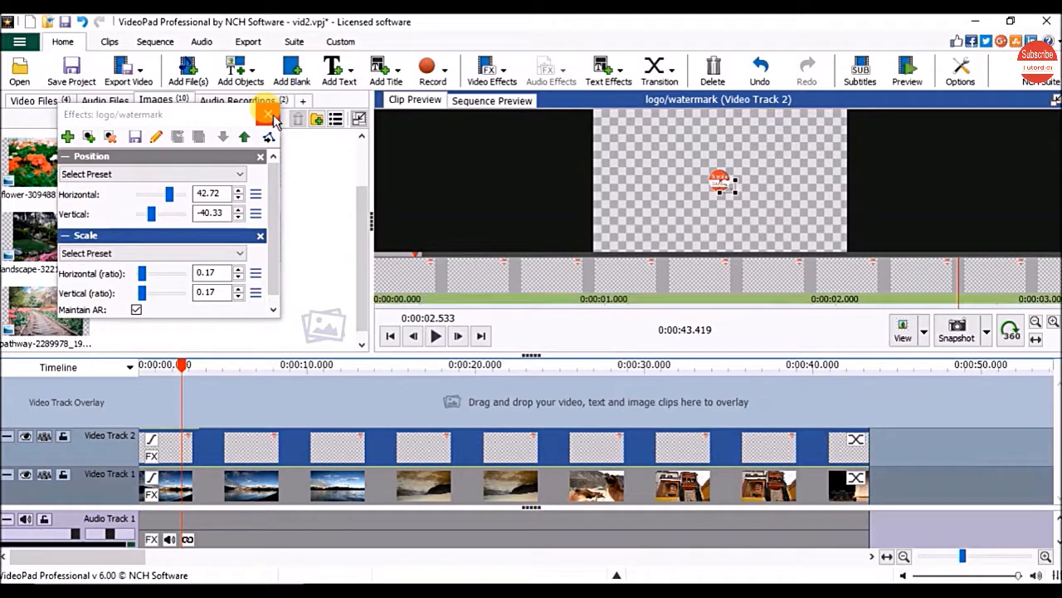
click(267, 115)
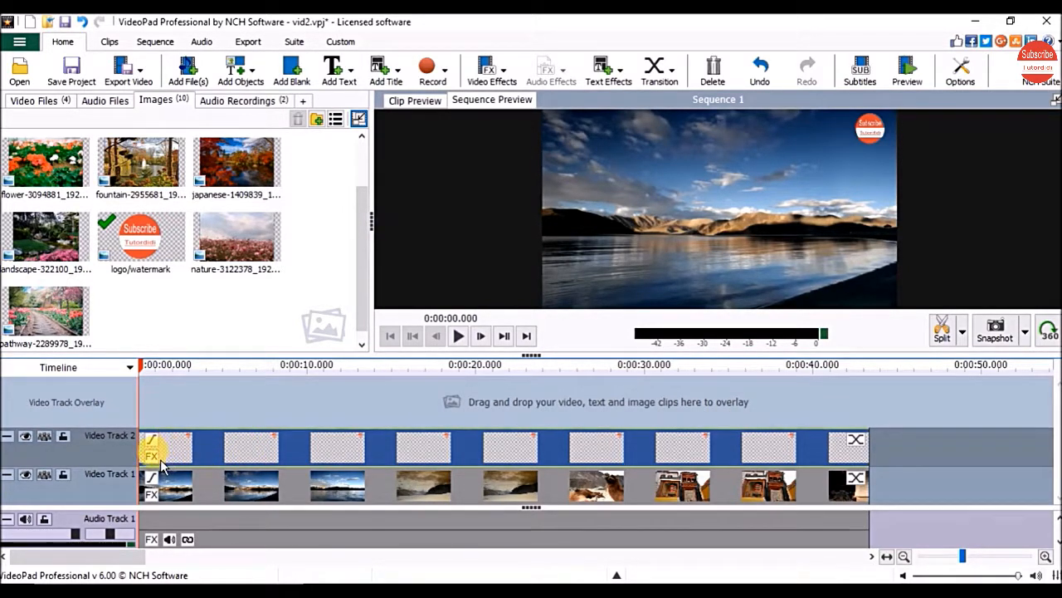
Add a Transparency effect lowering the logo's opacity to 21%, then show the Sequence Preview
click(152, 455)
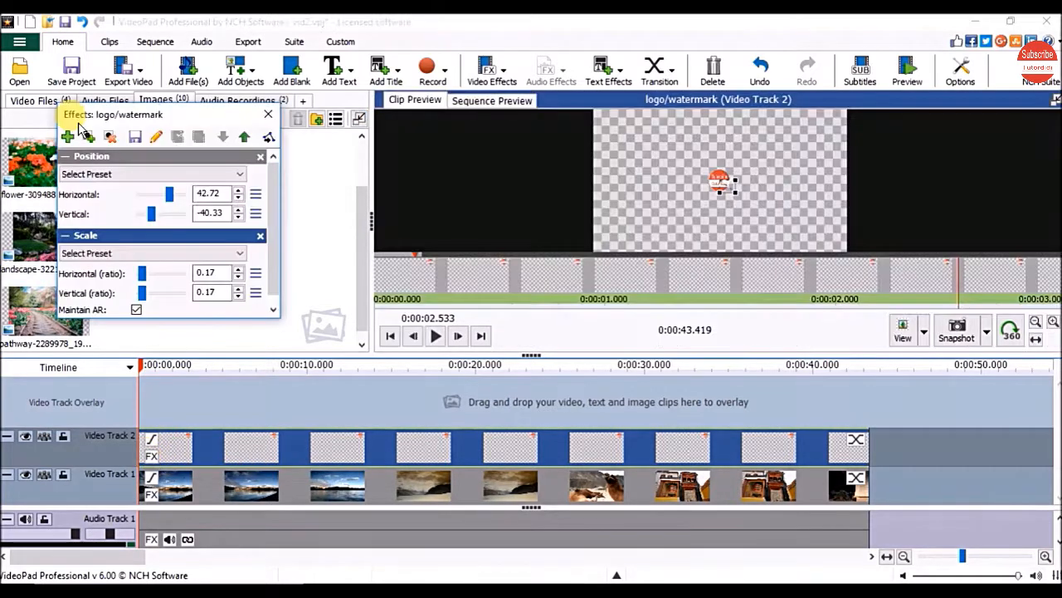
mouse_move(68, 138)
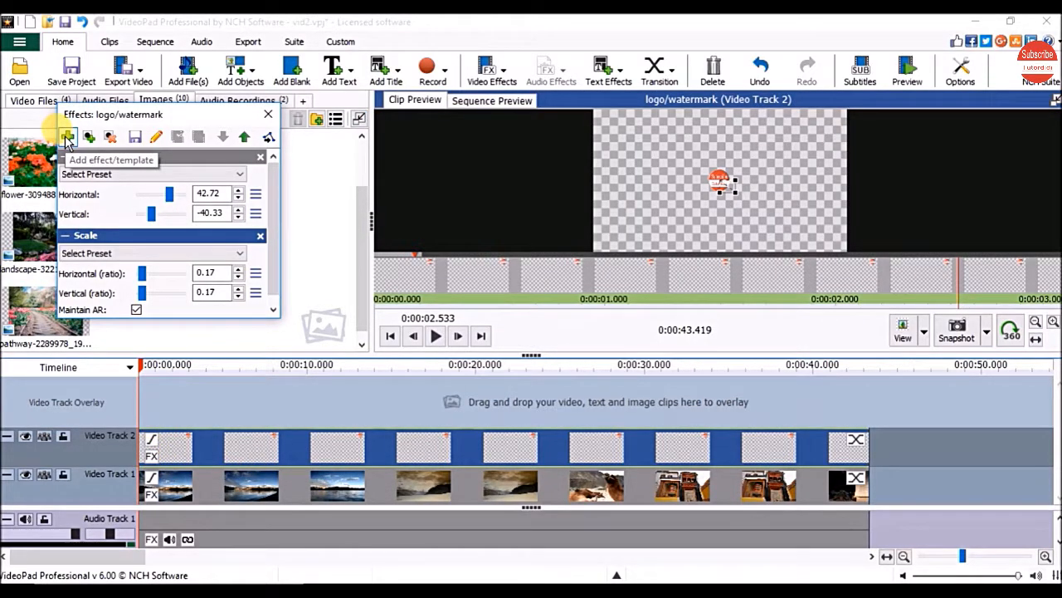
click(66, 136)
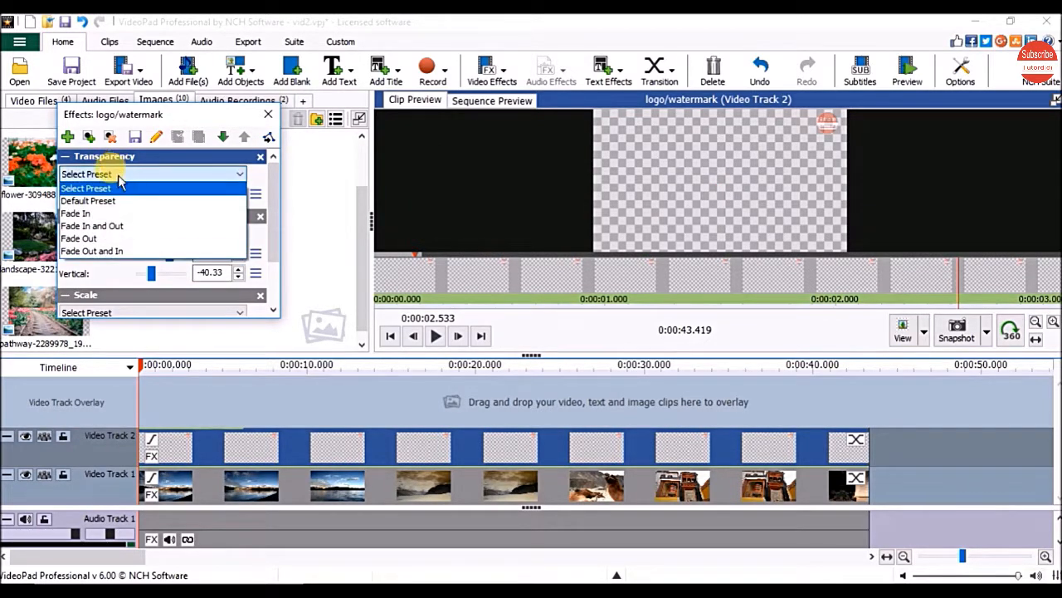
click(91, 225)
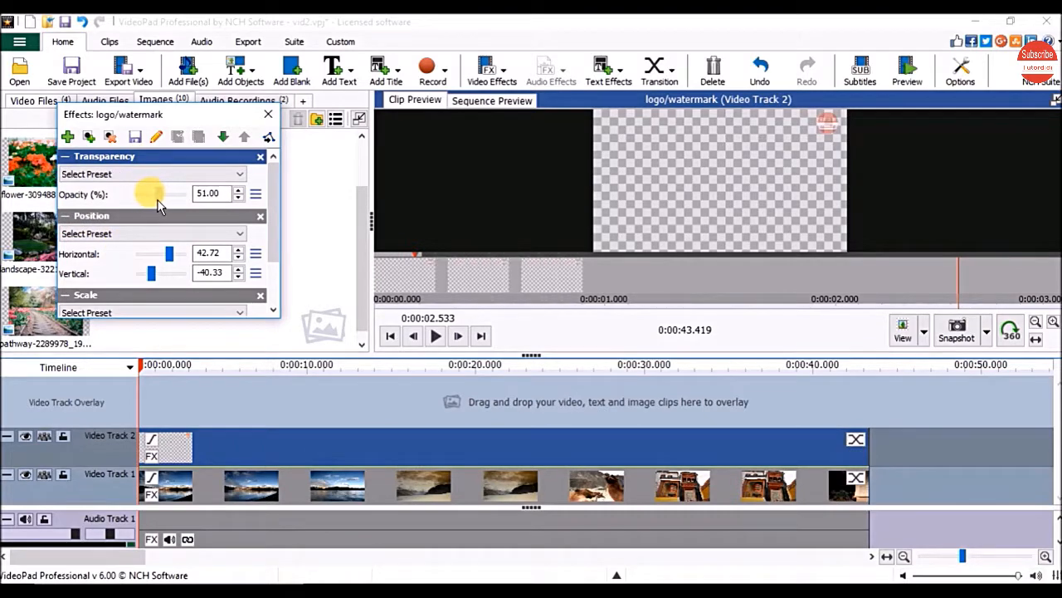
drag(170, 194, 141, 194)
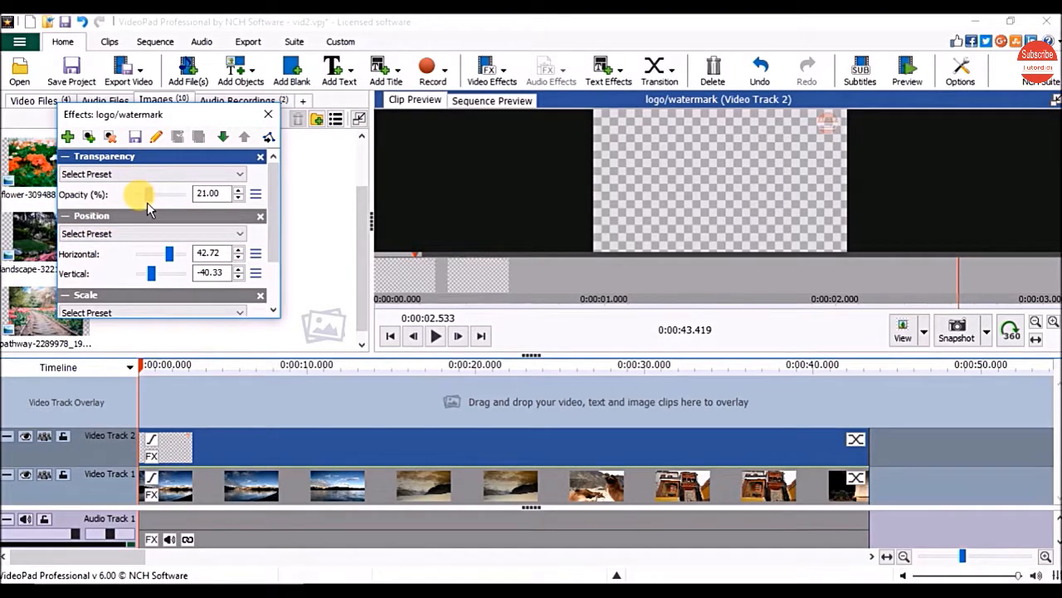
click(906, 70)
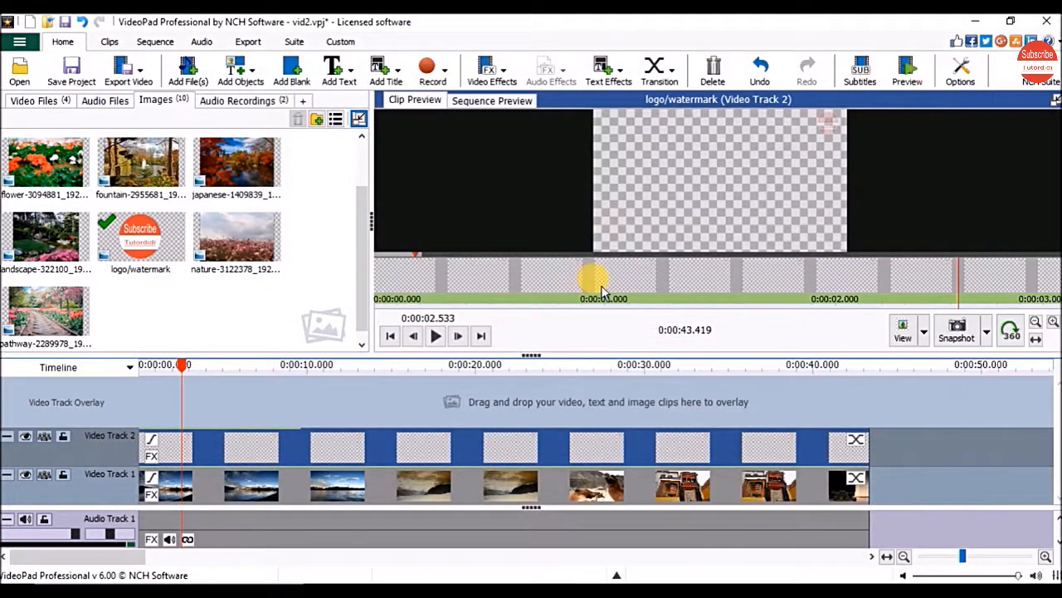
click(492, 100)
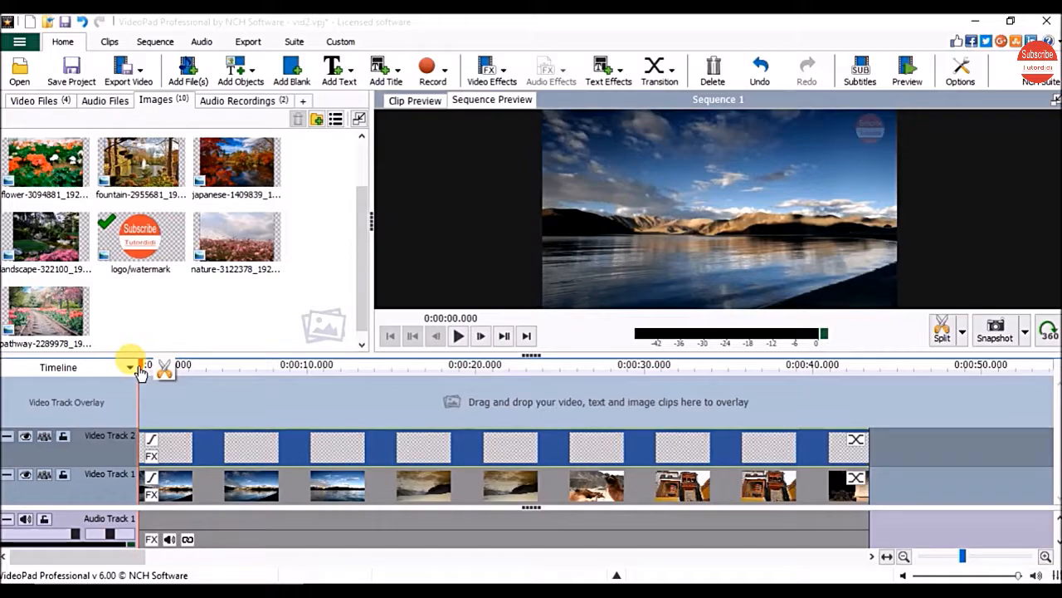